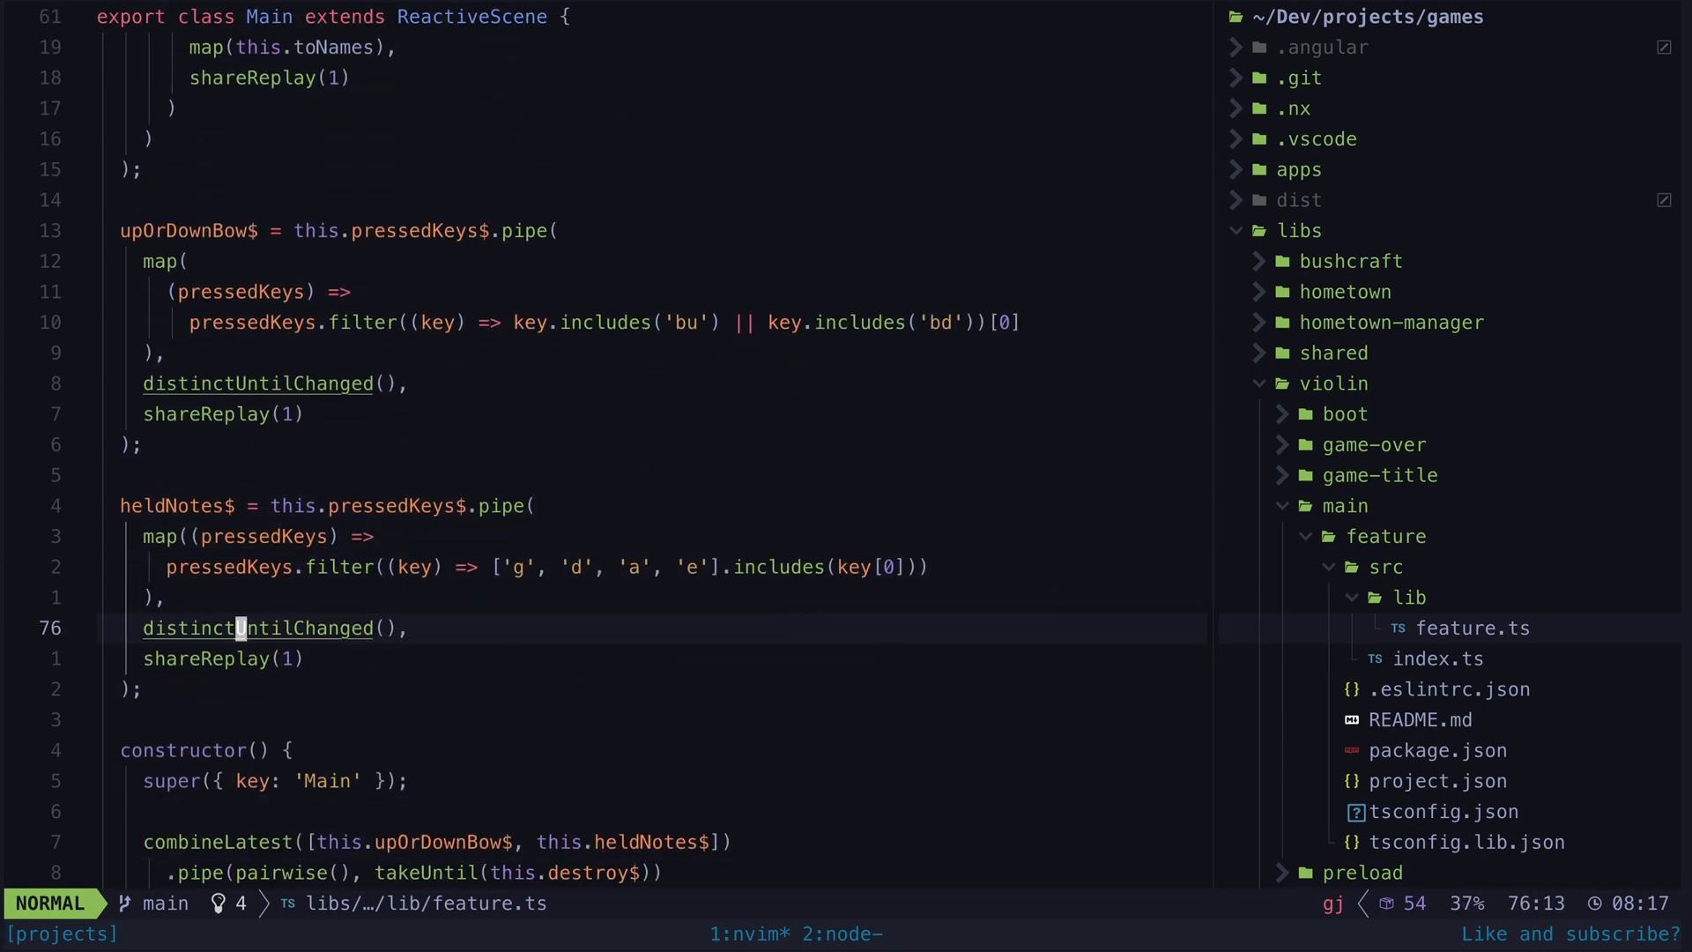
Step: Scroll through feature.ts to the upOrDownBow$ stream and the constructor subscription calling synth.triggerAttack
scroll("down", 3)
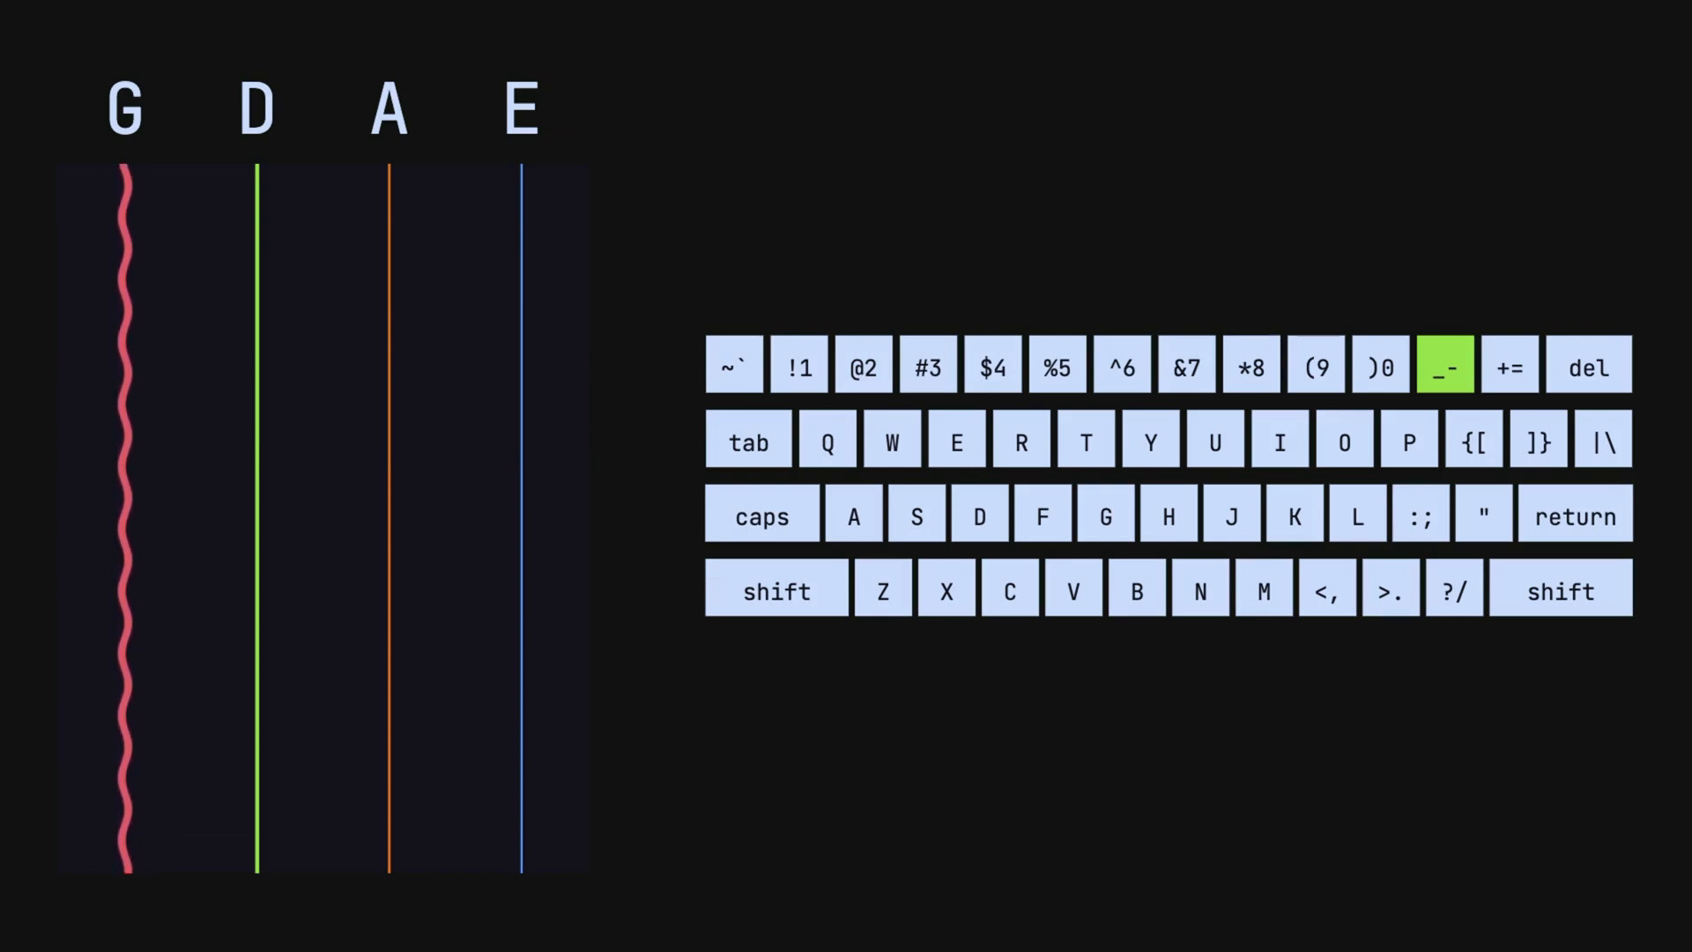
left_click(1418, 514)
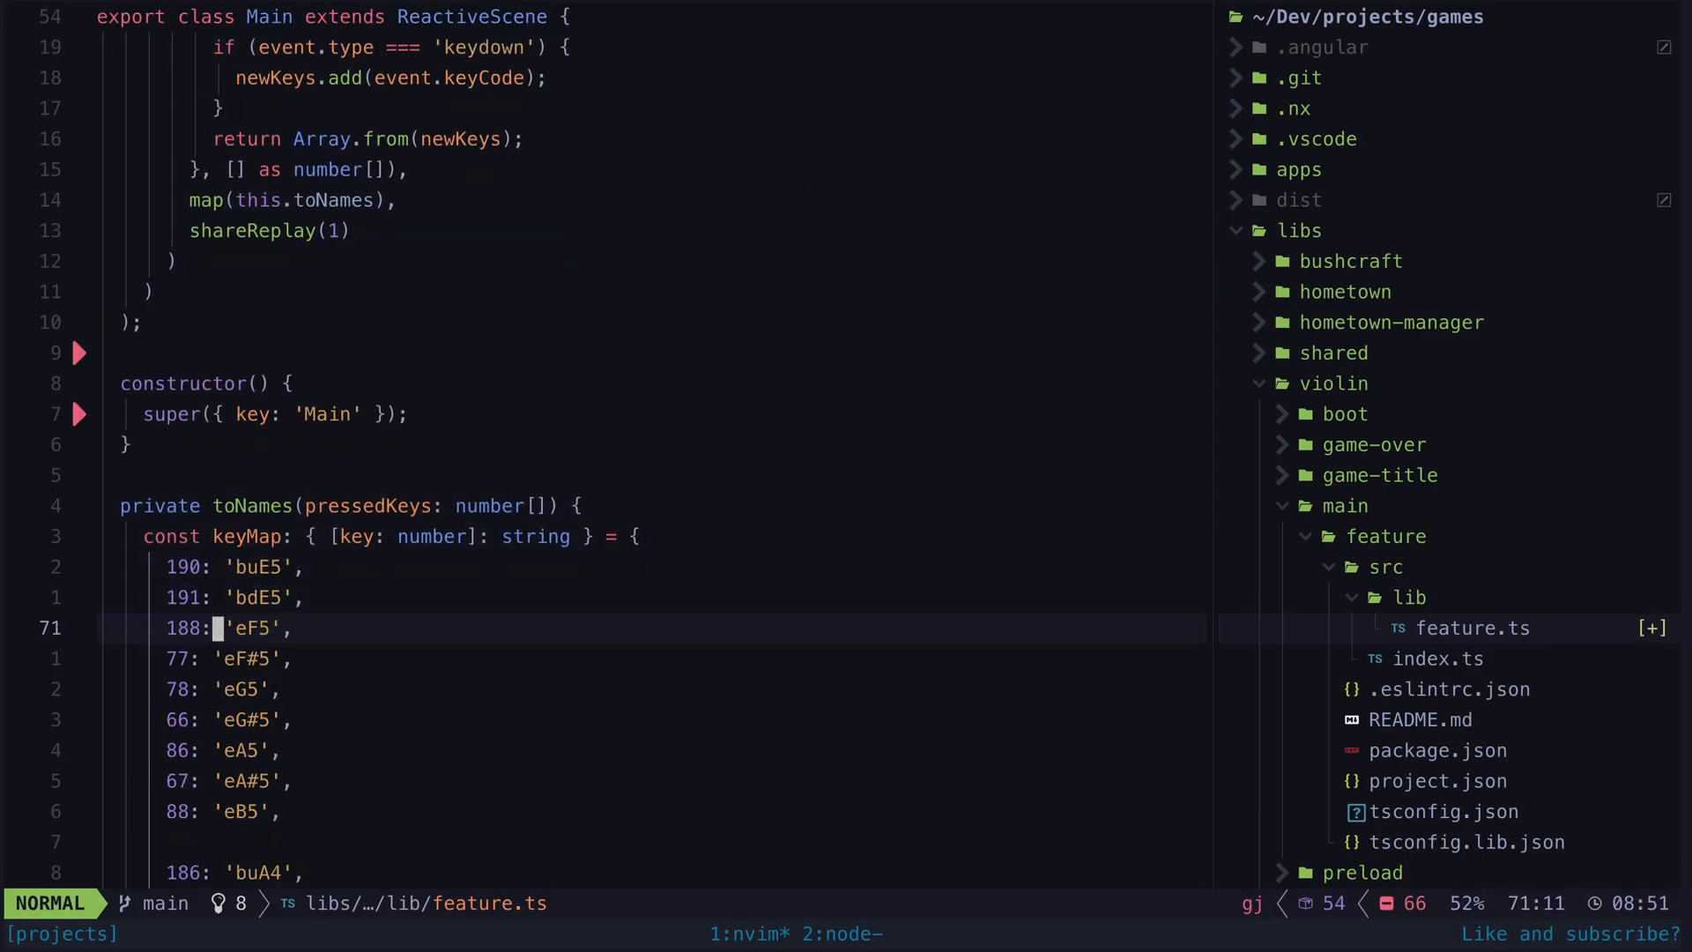
scroll("down", 3)
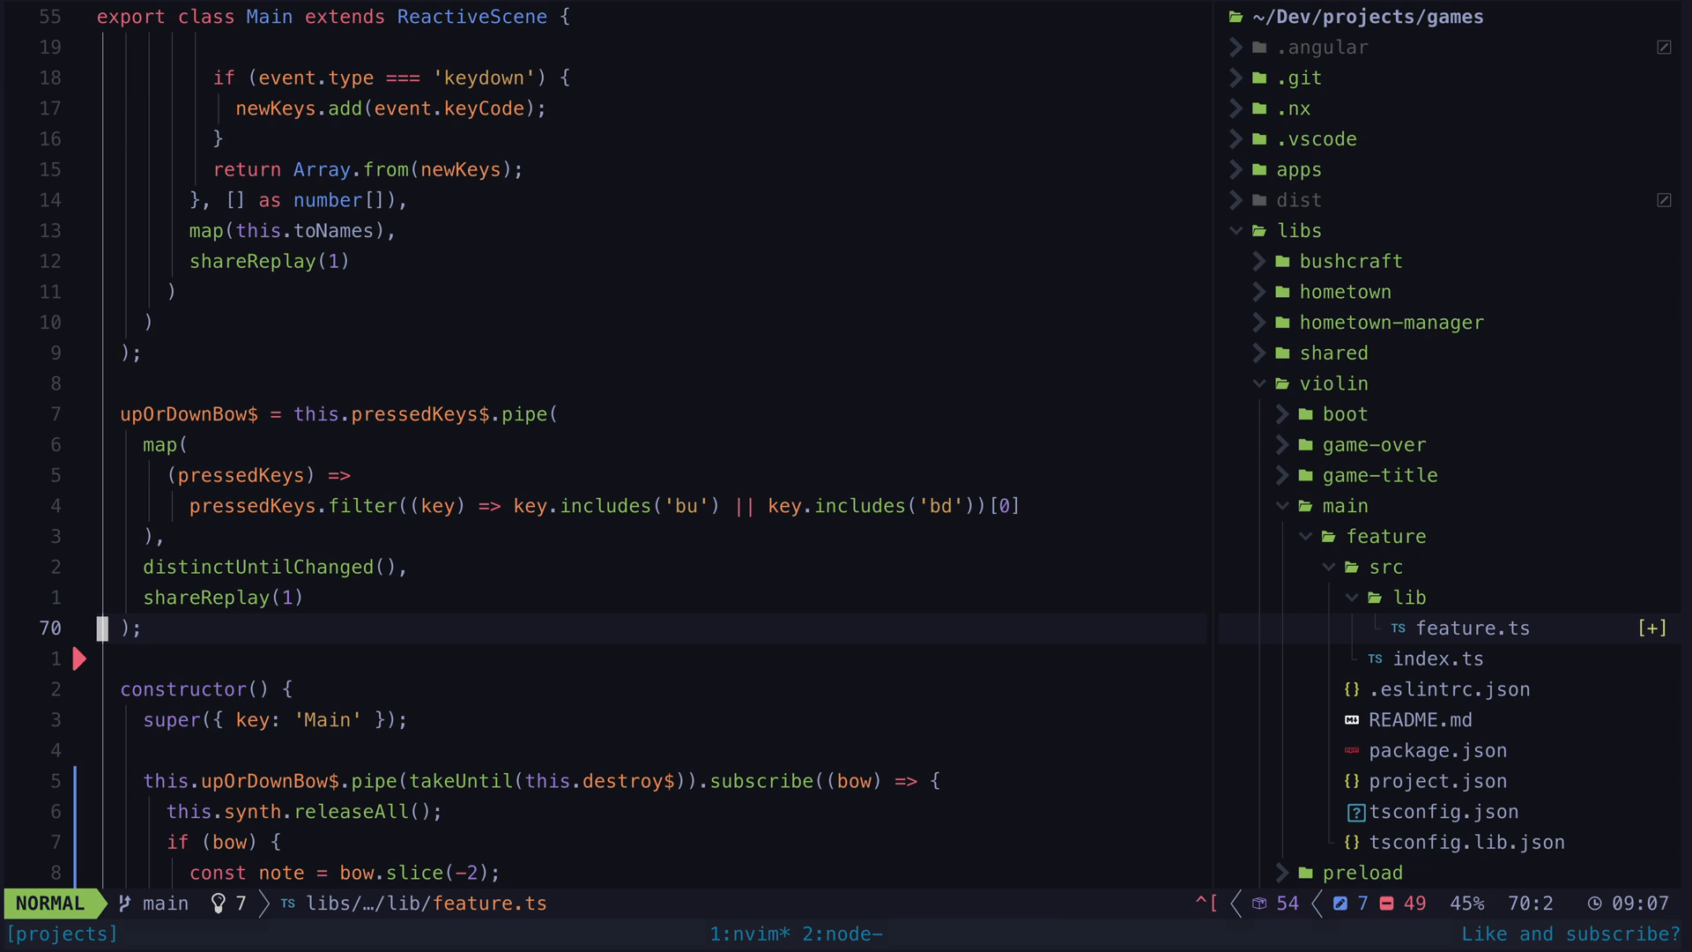
Step: Scroll to the constructor's bow subscription calling synth.releaseAll and triggerAttack with Tone.now()
scroll("down", 3)
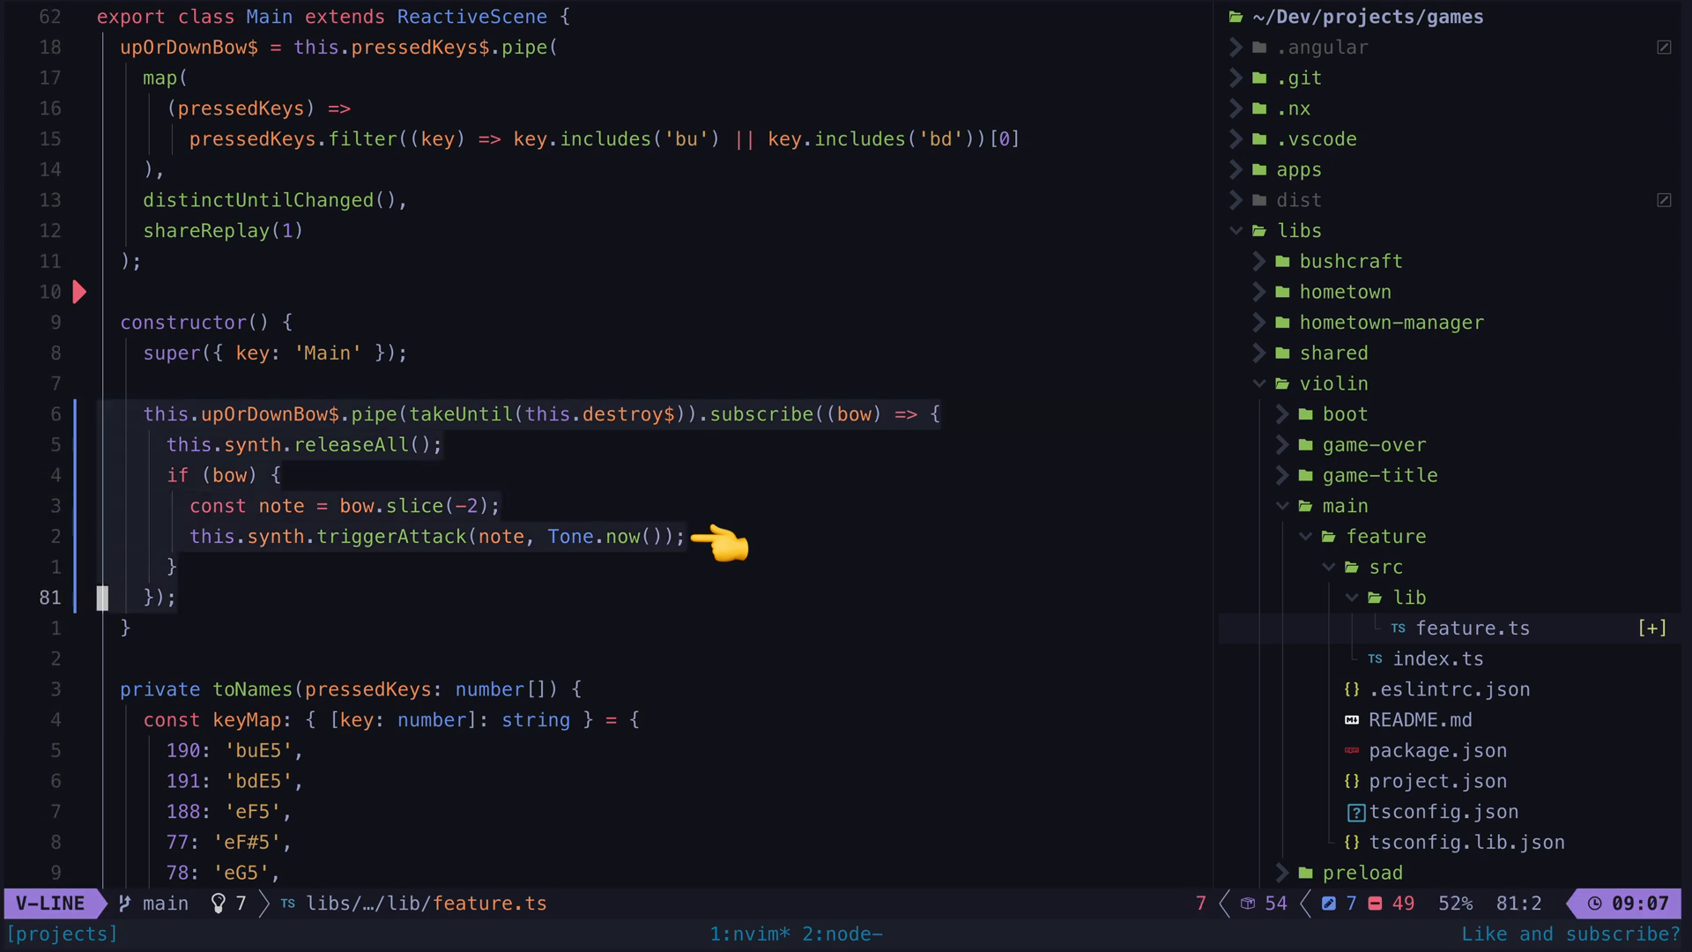
key("Escape")
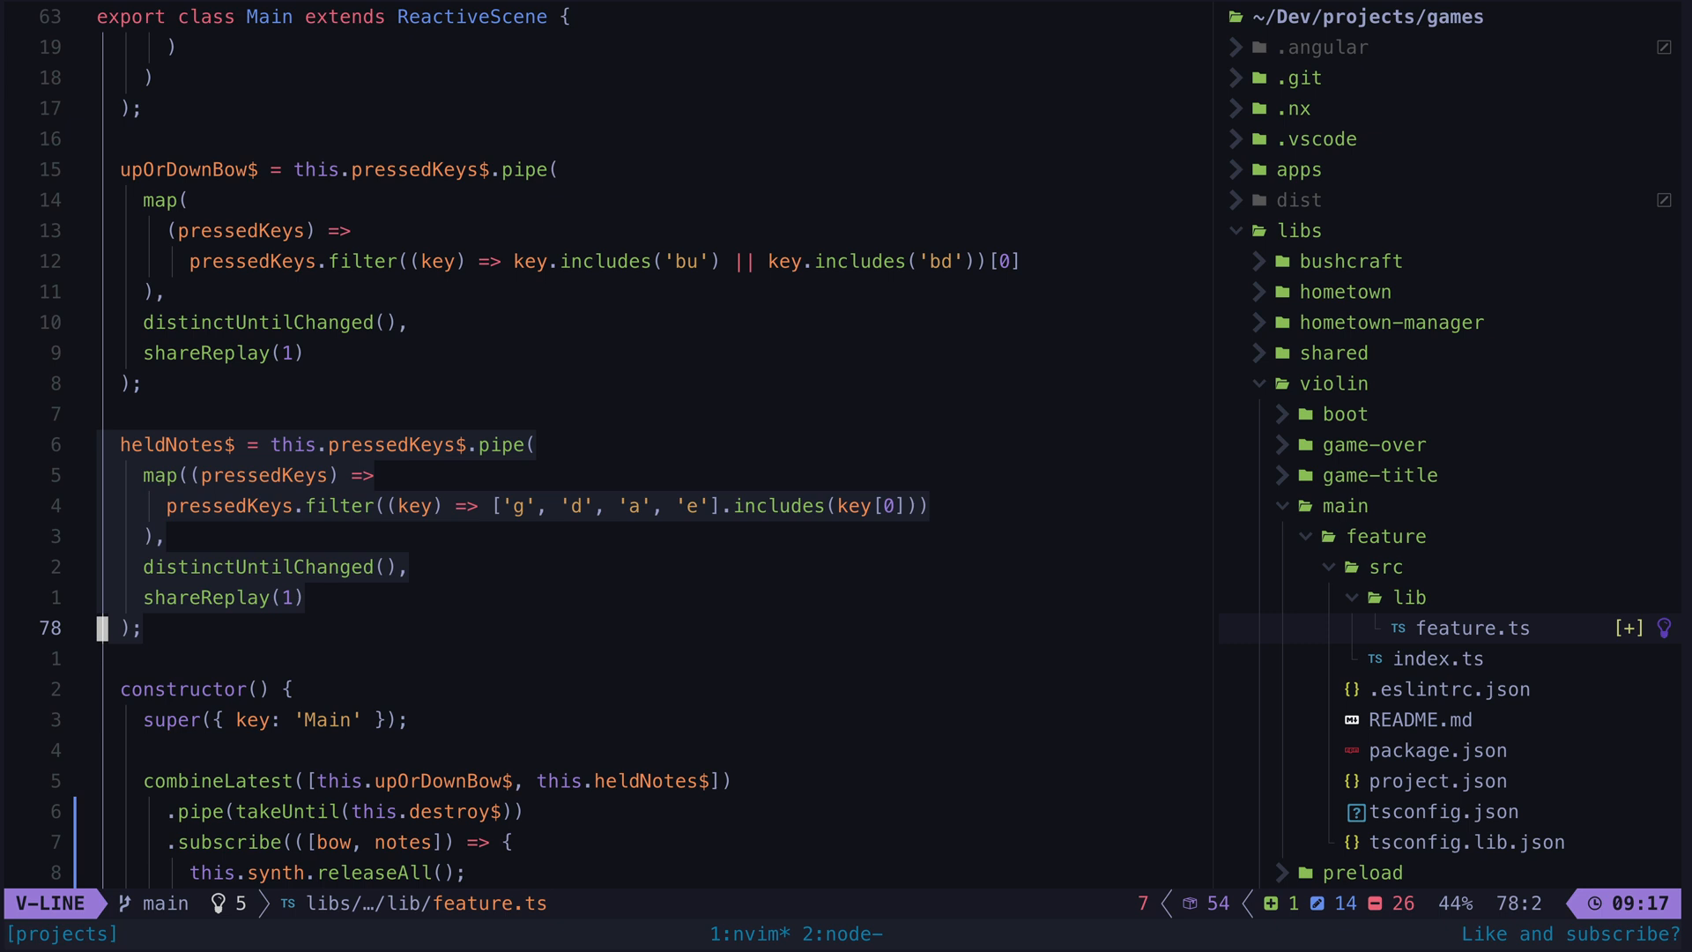
Step: Exit insert mode and move down in the bow subscription playing the highest held note
key("Escape")
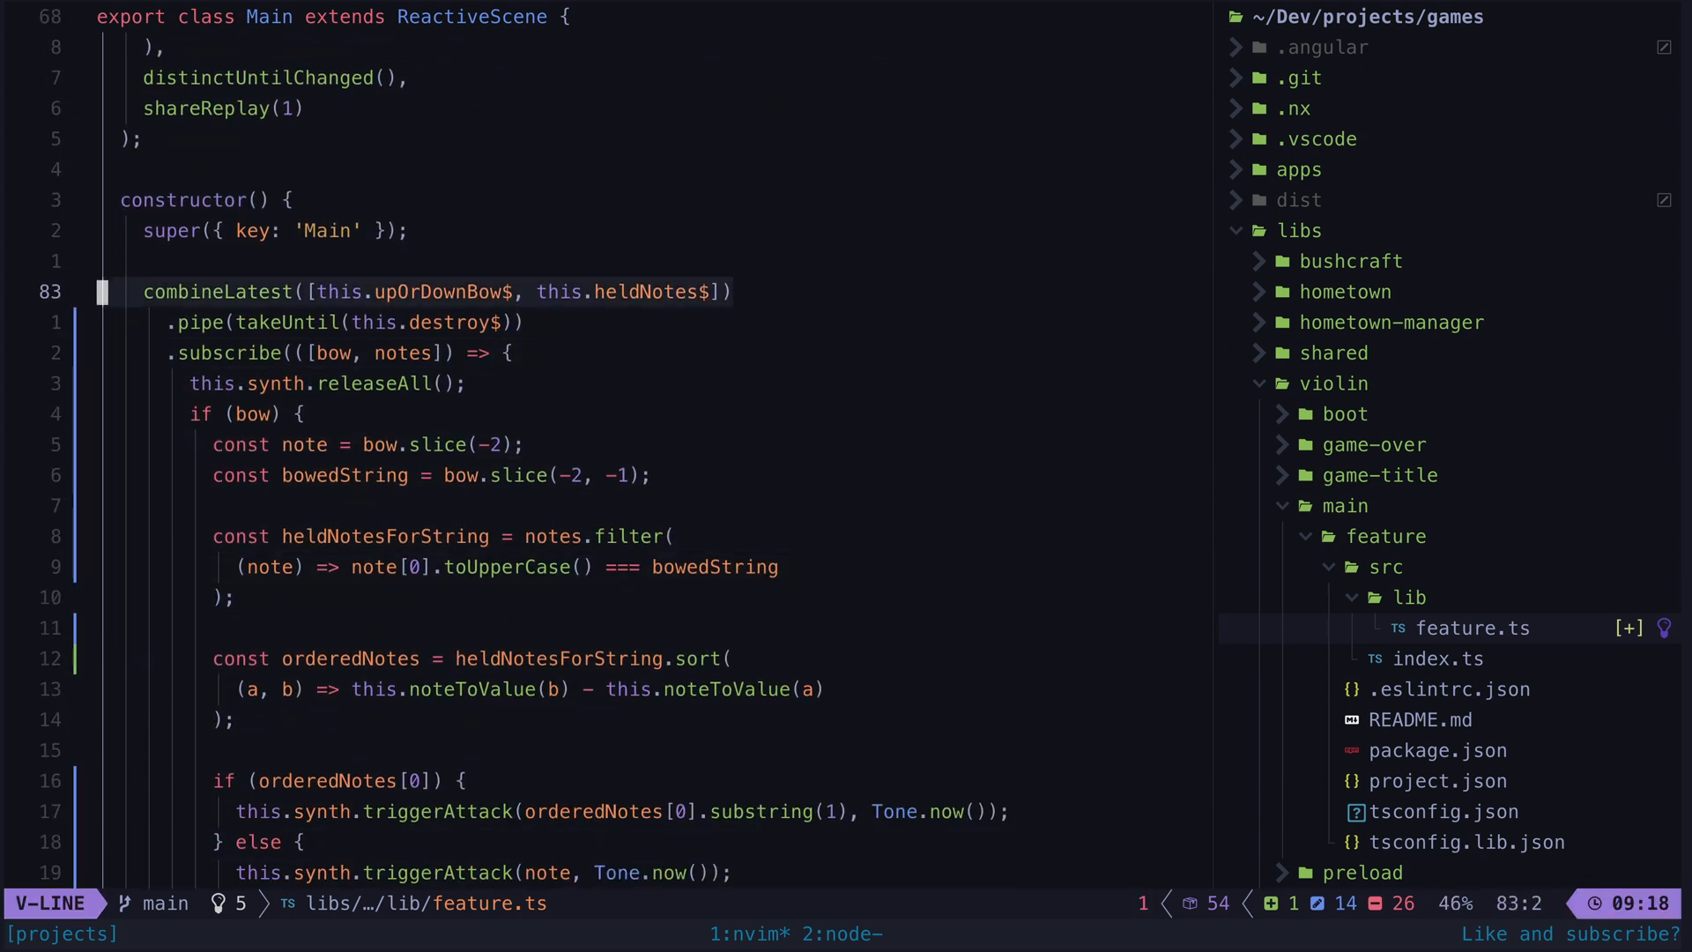
key("Escape")
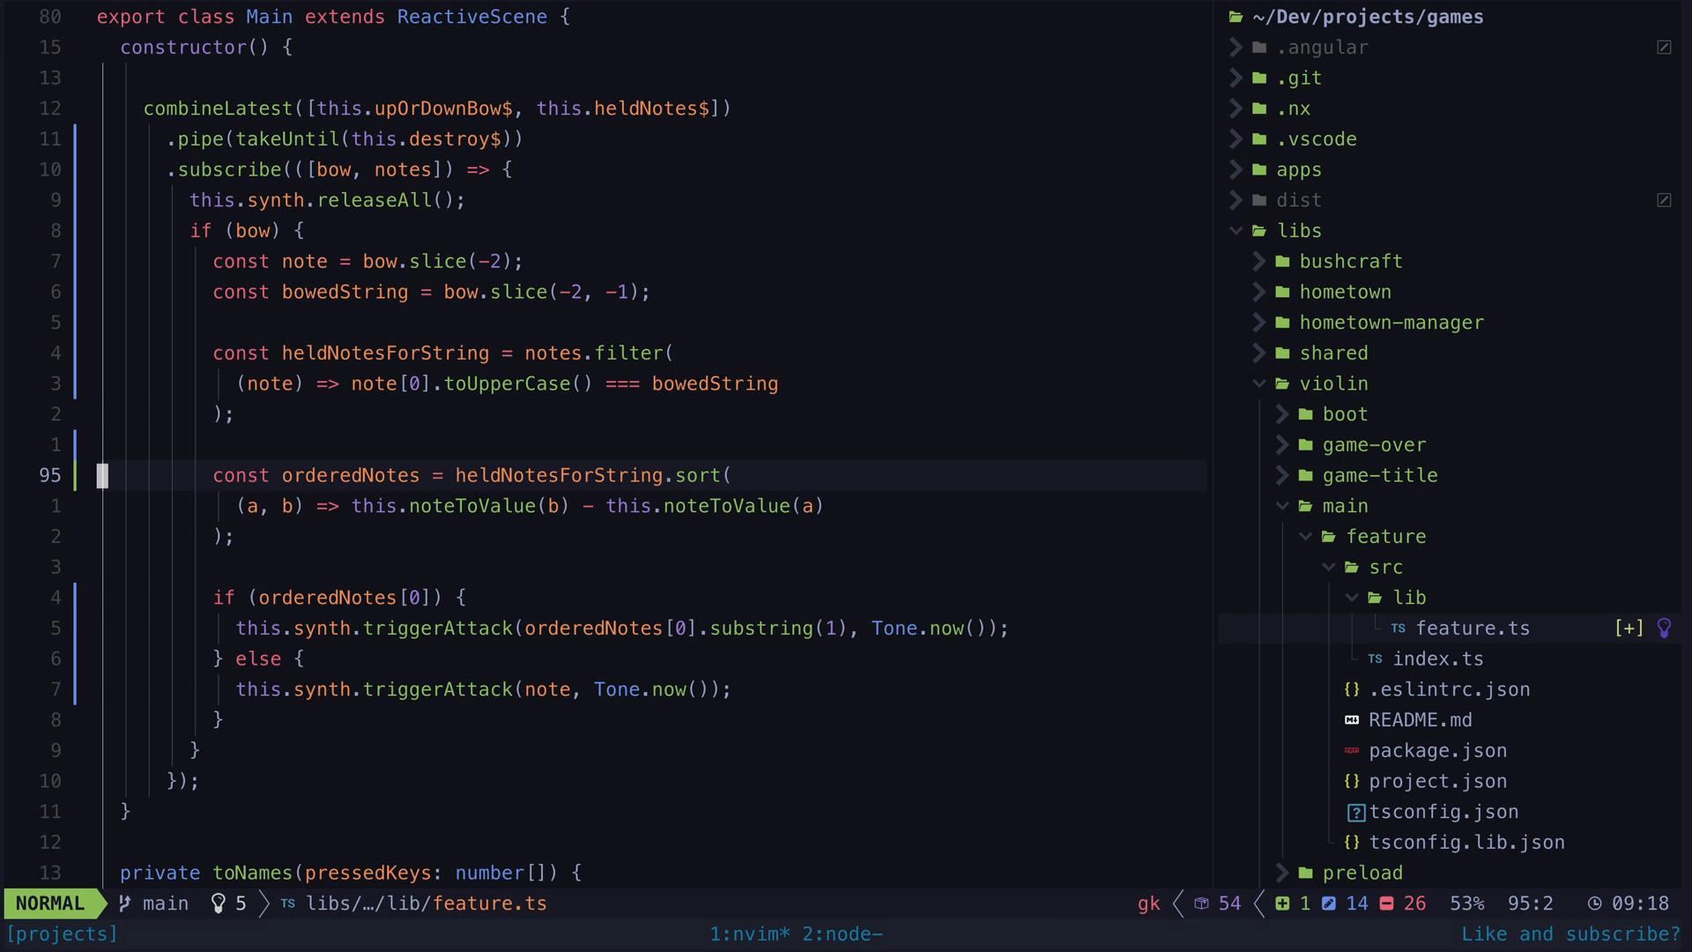
key("j")
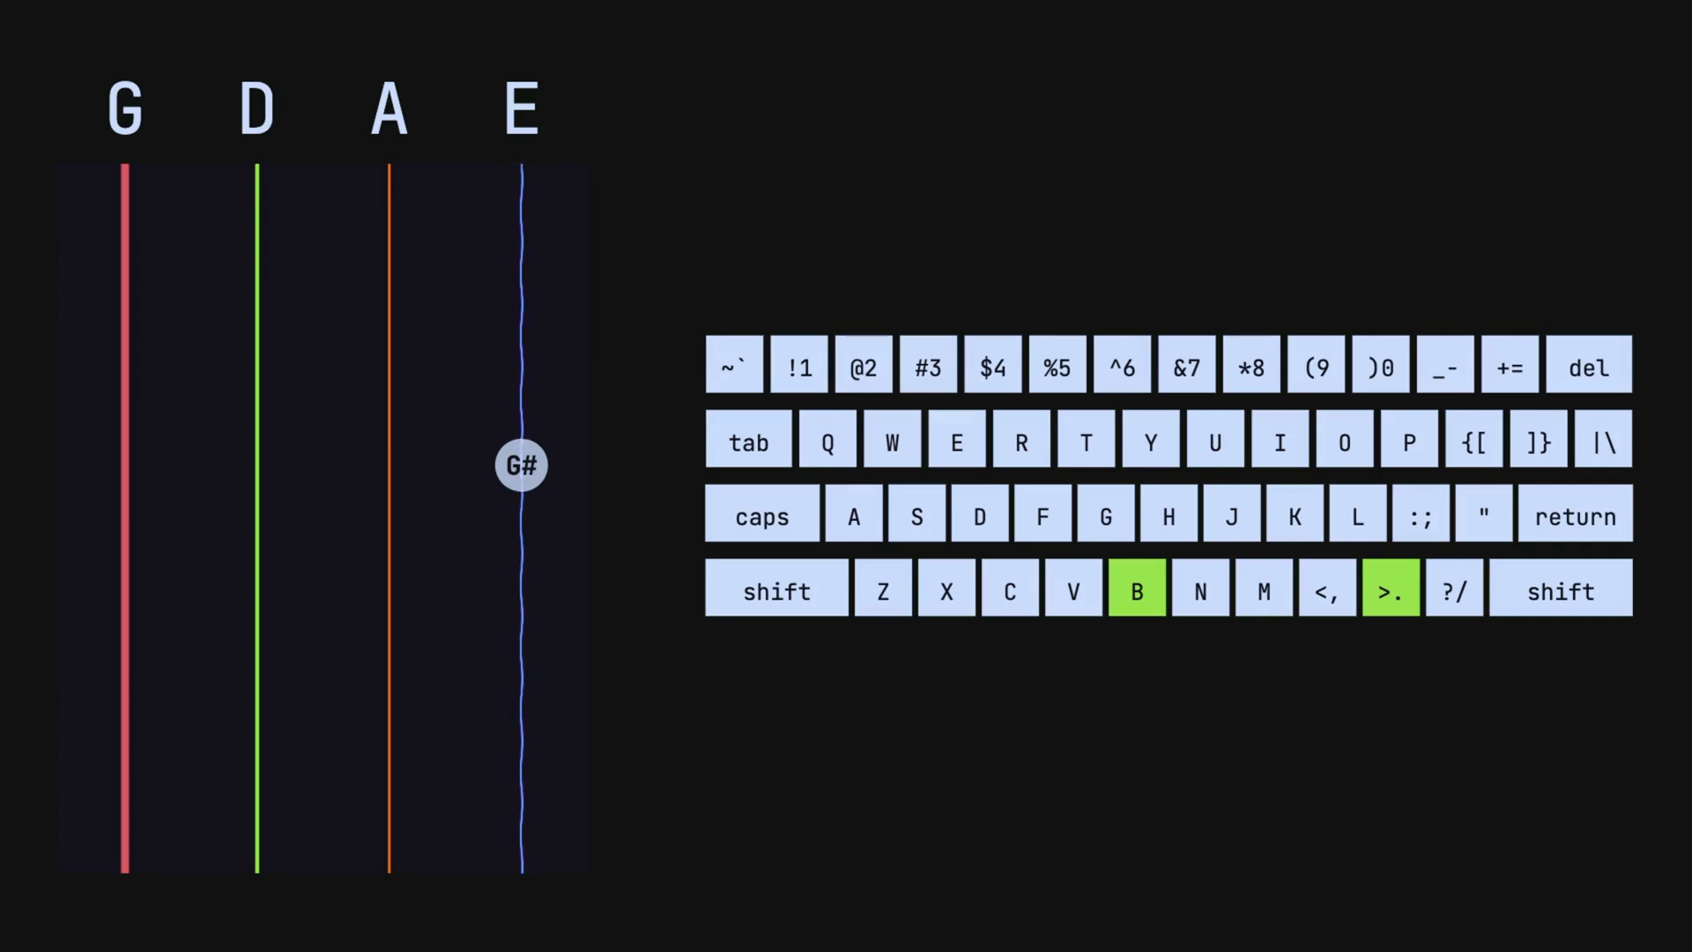
key("m")
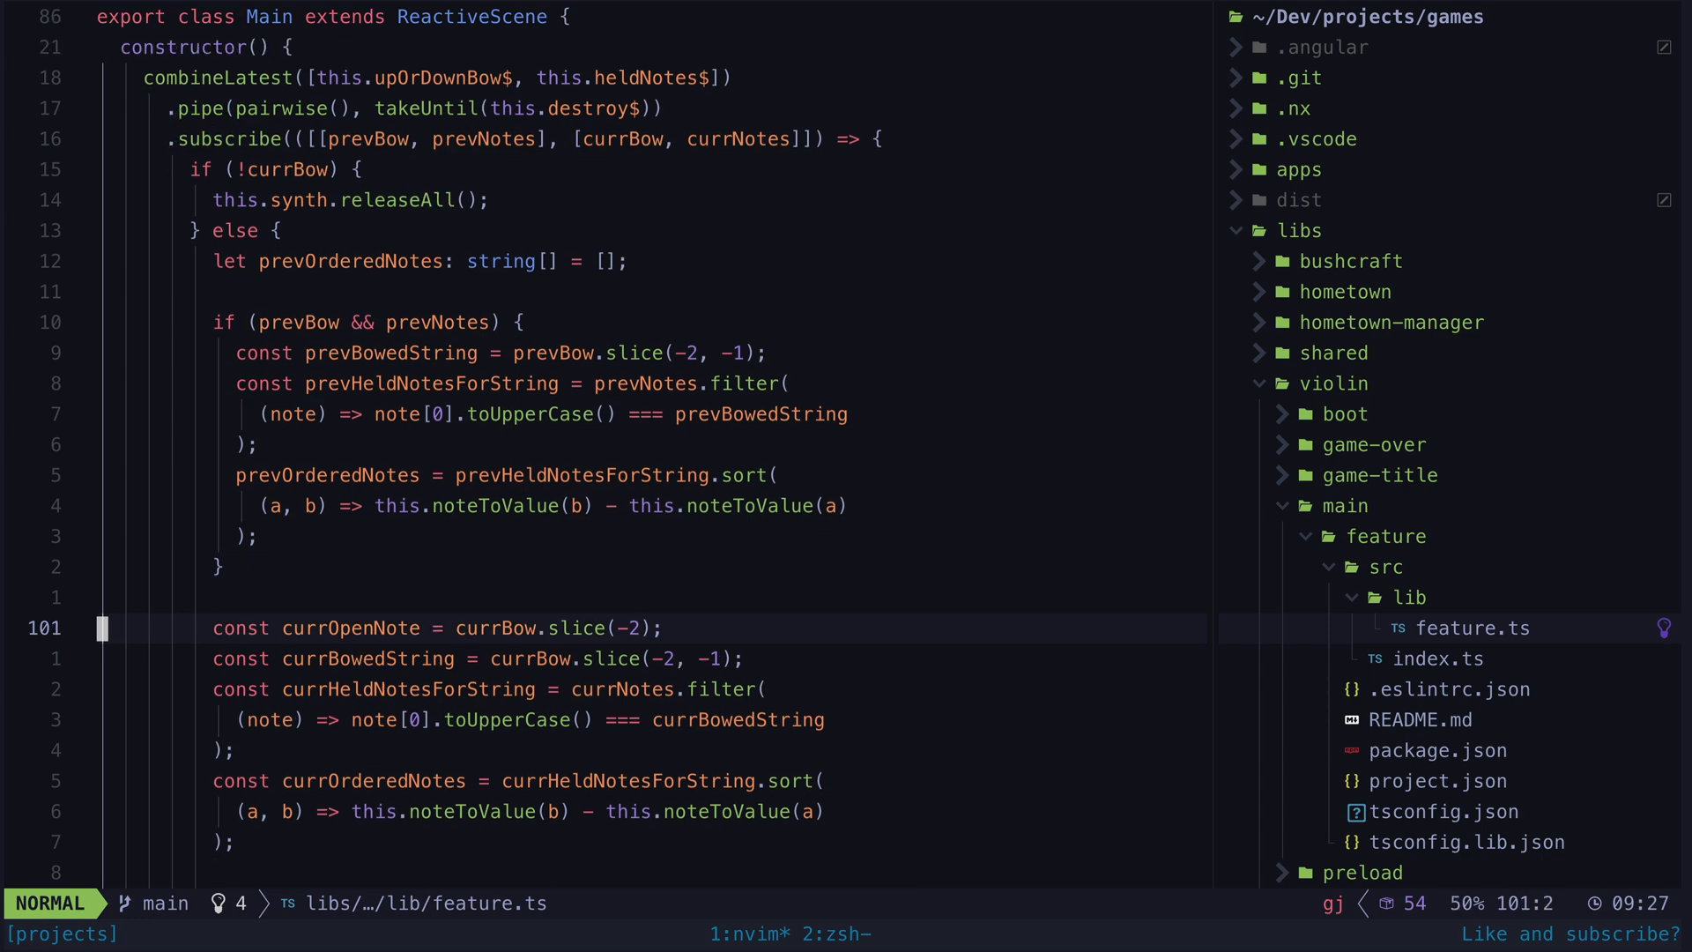
Step: Scroll down feature.ts to the pressedKeys$ stream handling keydown and keyup
scroll("down", 3)
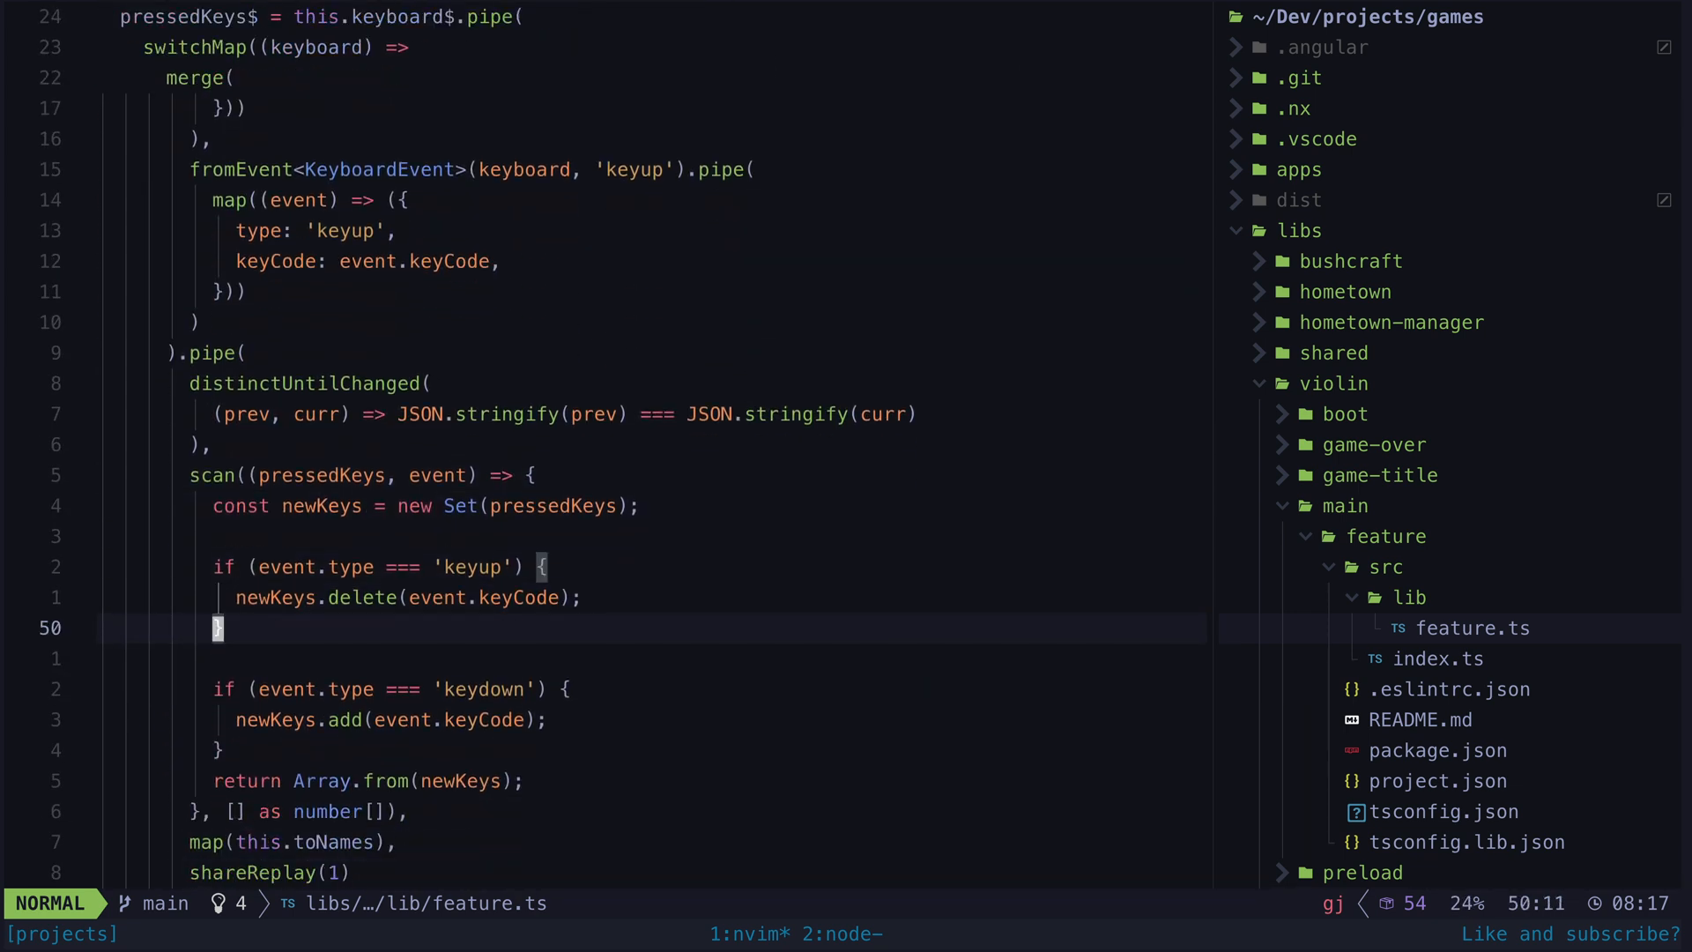
scroll("down", 3)
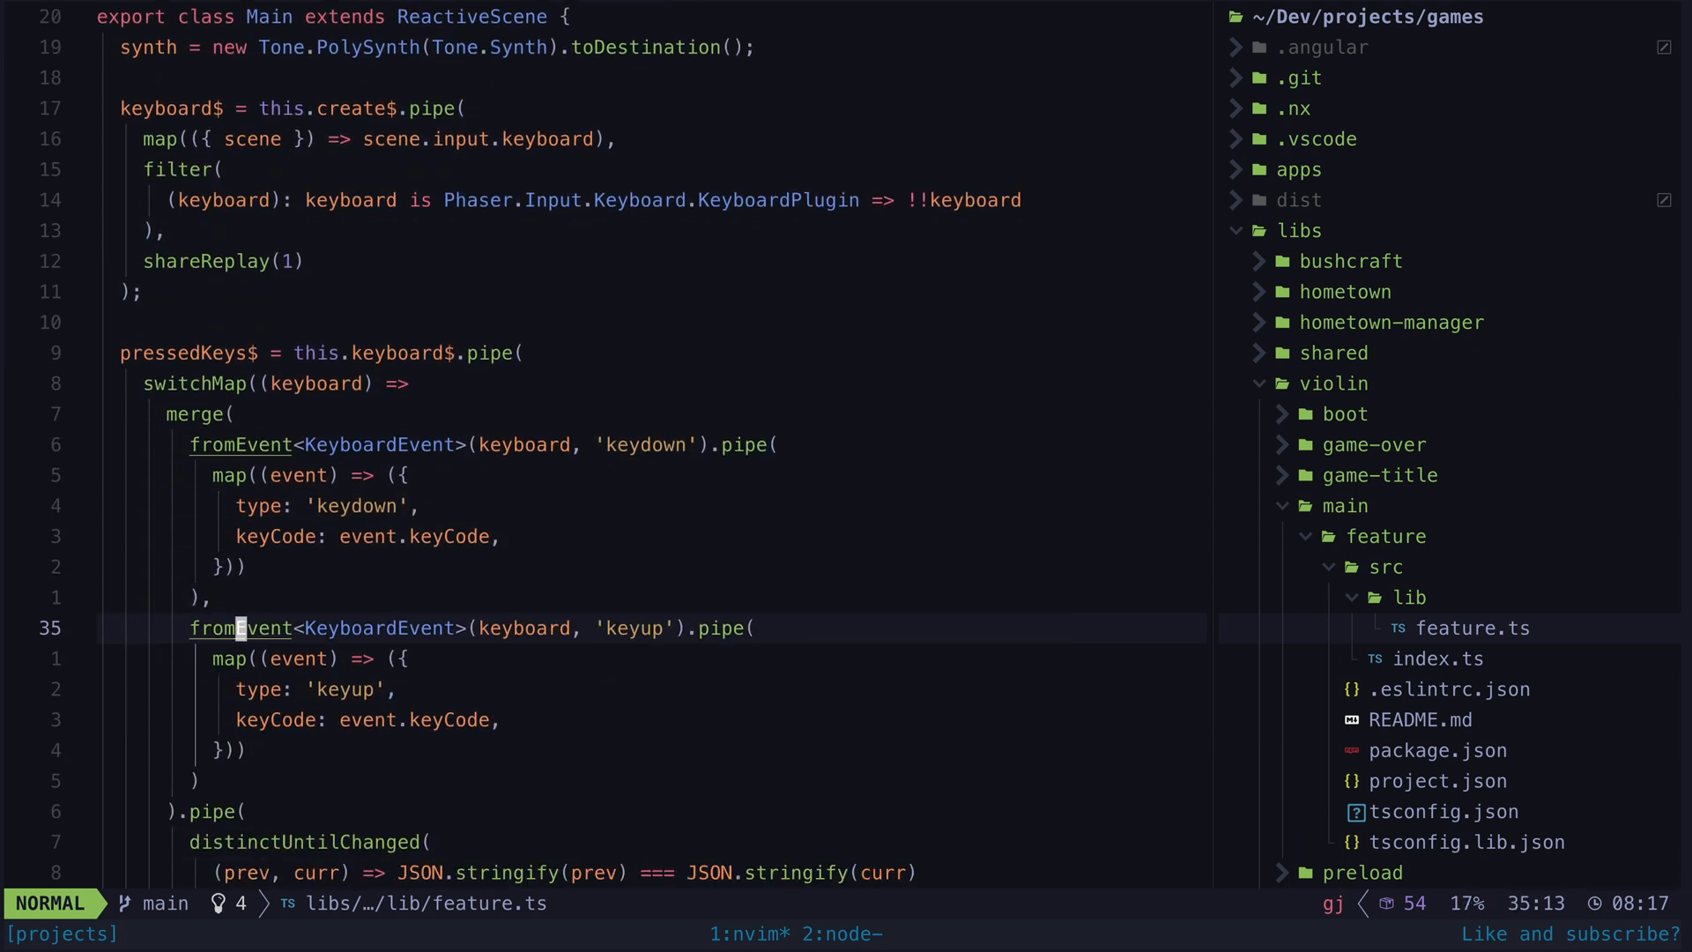
scroll("down", 3)
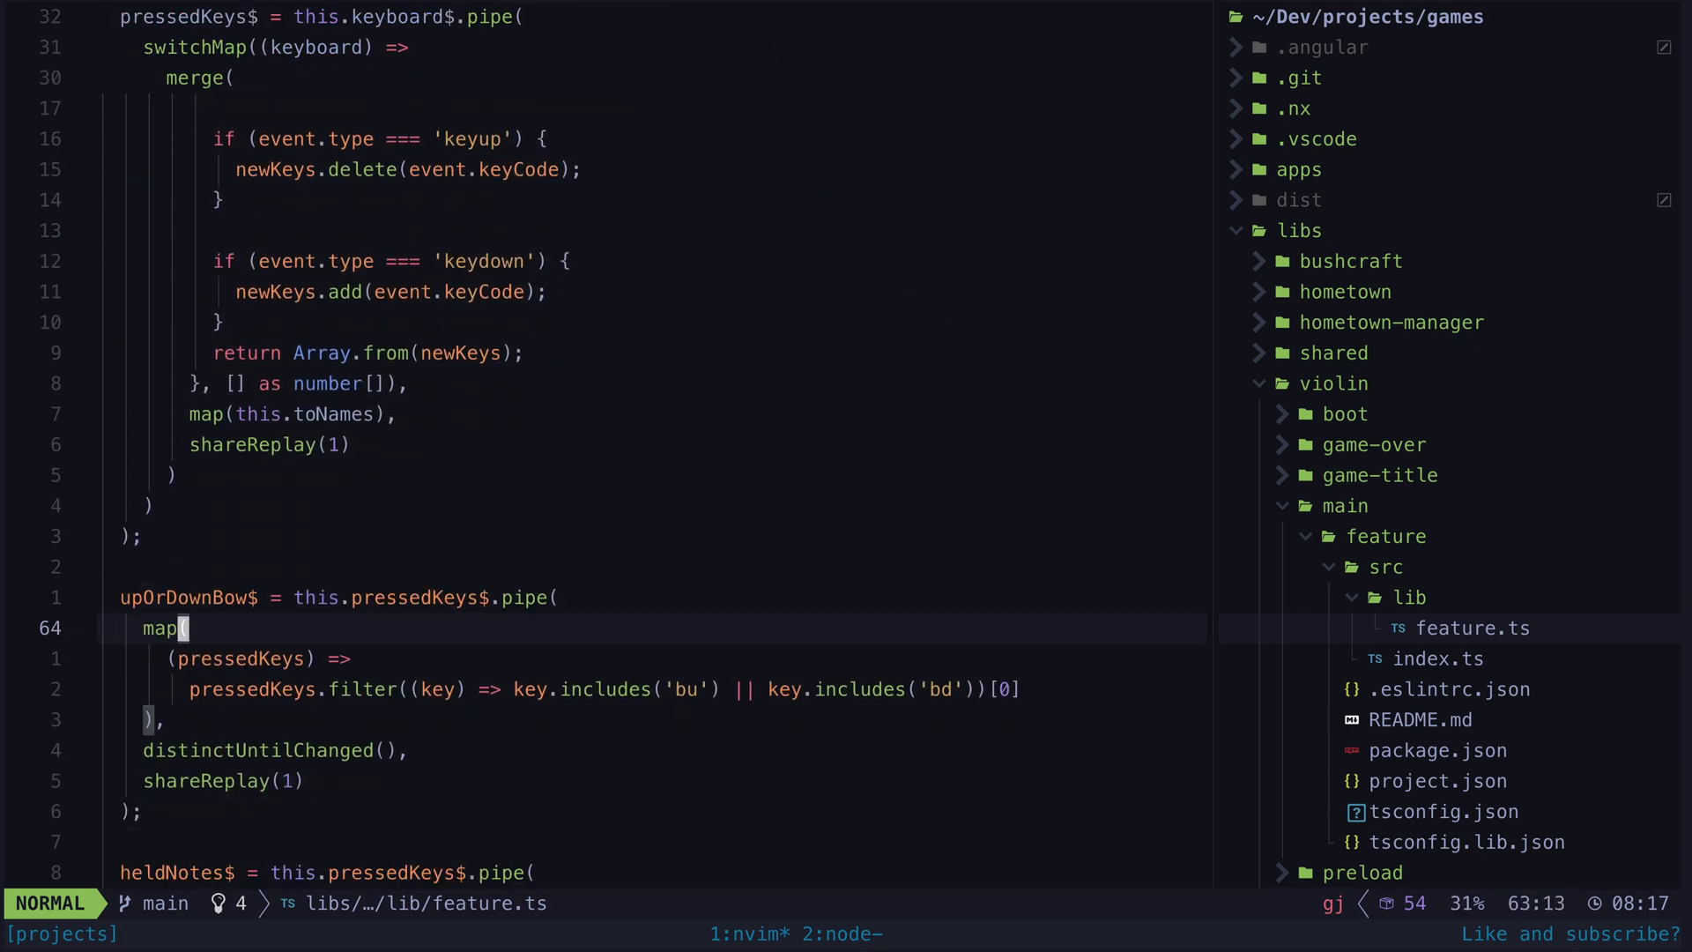